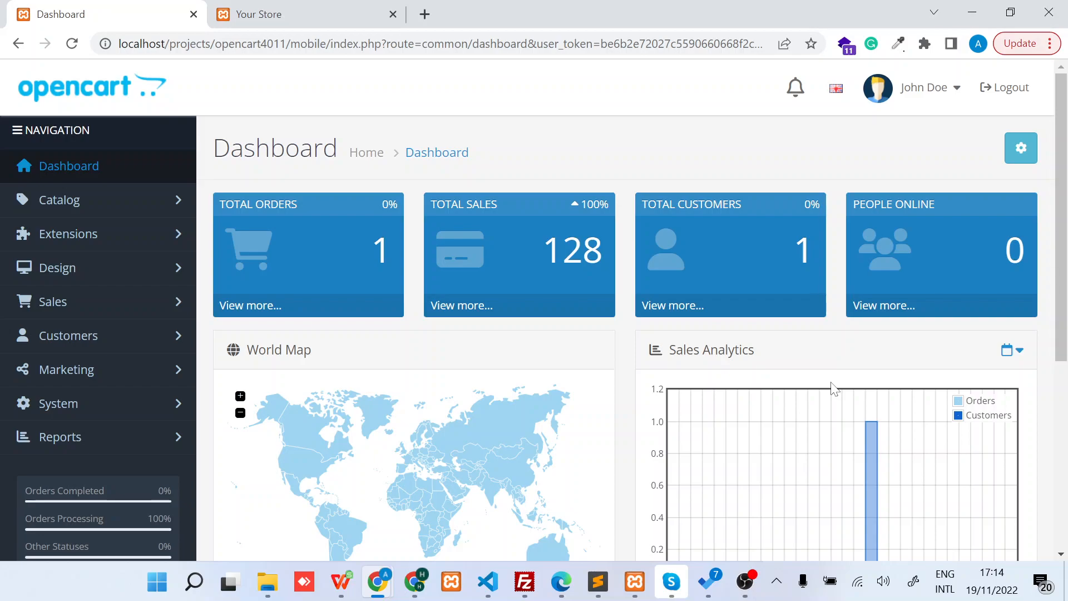
pyautogui.moveTo(602, 374)
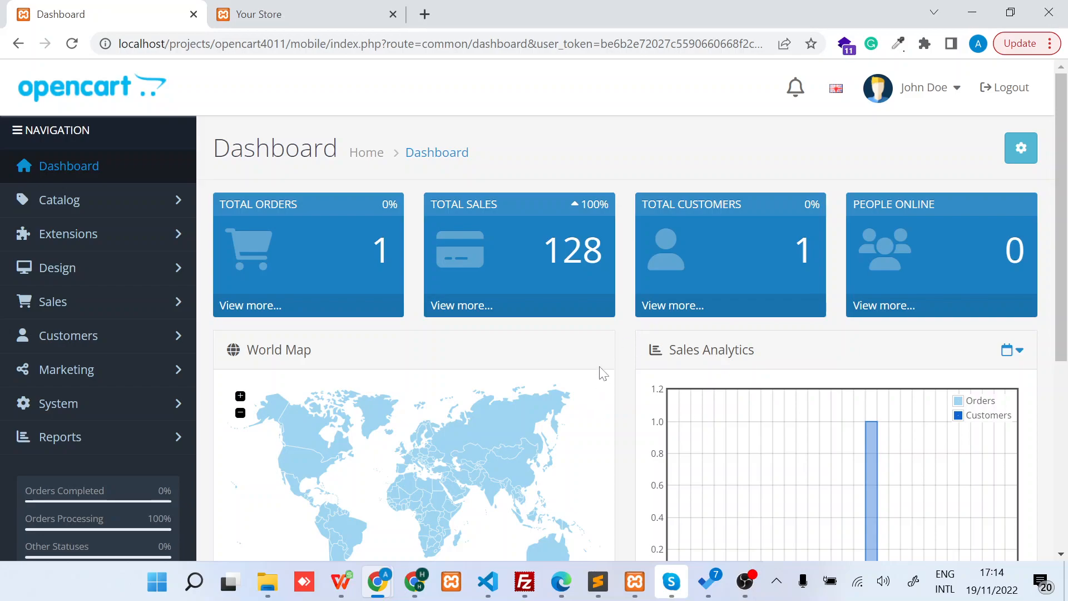
pyautogui.moveTo(549, 147)
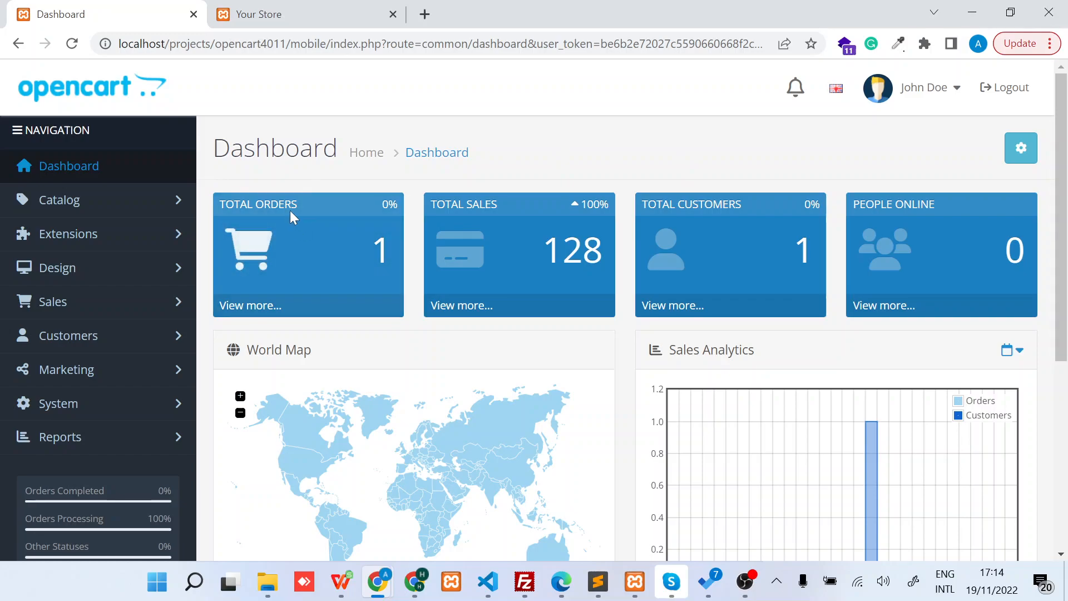
pyautogui.moveTo(529, 150)
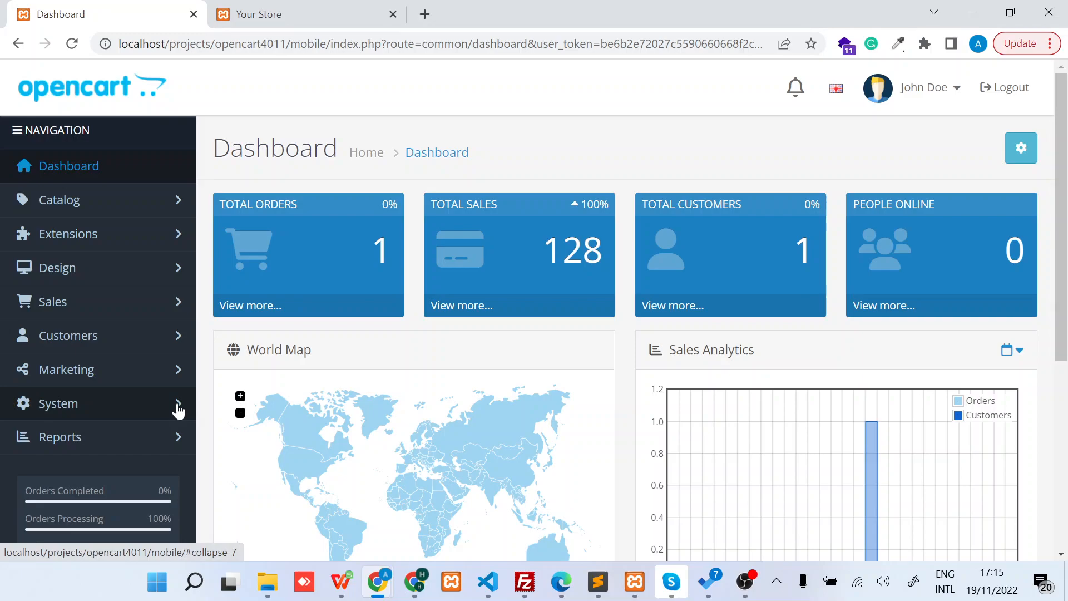
# - From System > Settings, open the default store 'Your Store' for editing
pyautogui.click(58, 402)
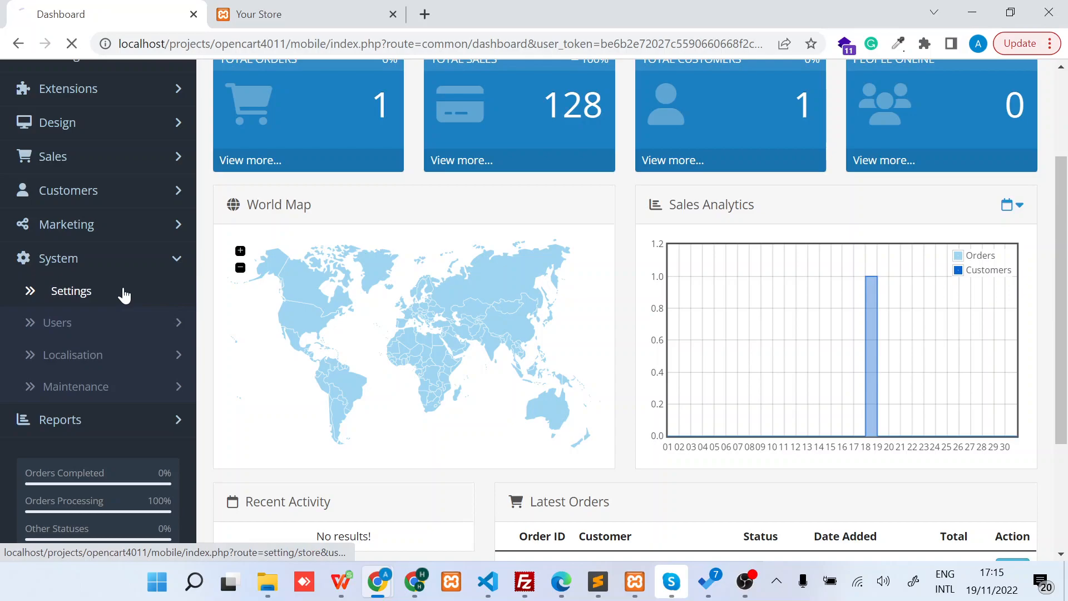
pyautogui.click(71, 290)
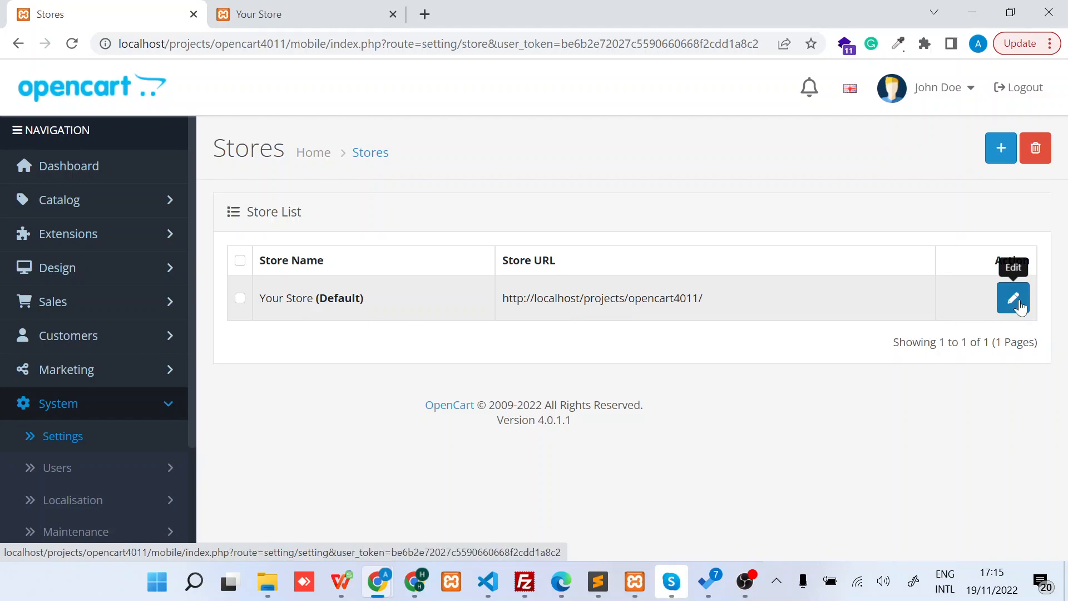
pyautogui.click(1012, 298)
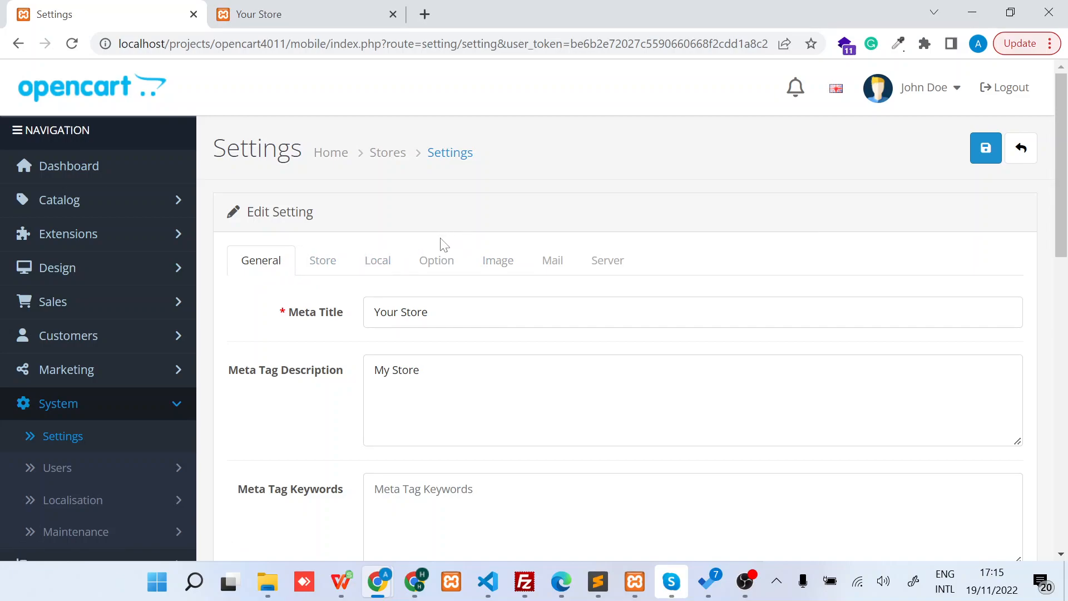
# - In the Option settings, scroll to the Account section and highlight the Login Display Prices explanation
pyautogui.click(436, 260)
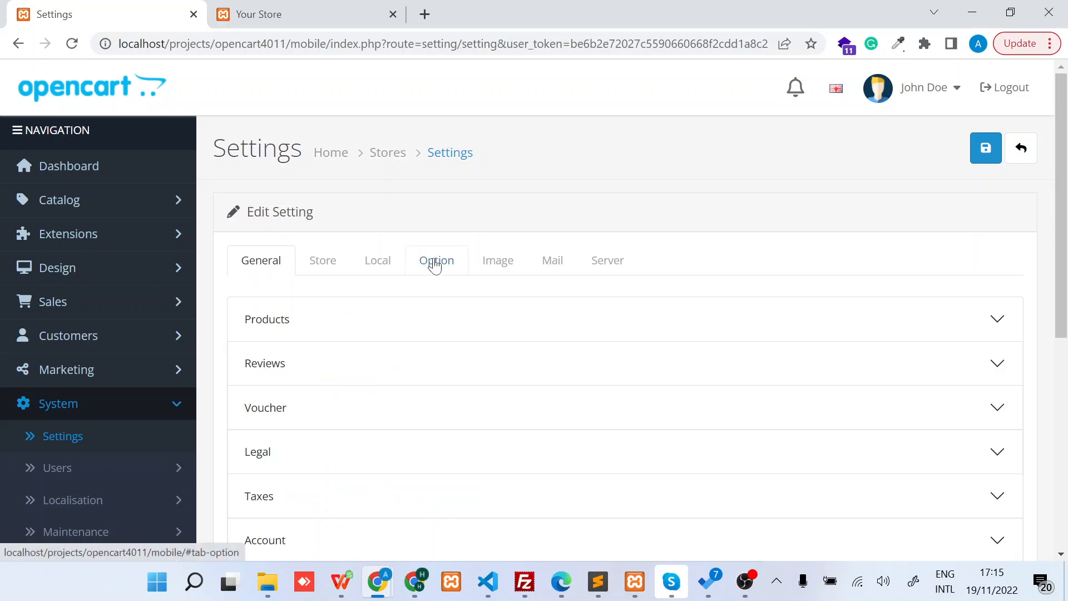
pyautogui.scroll(-3)
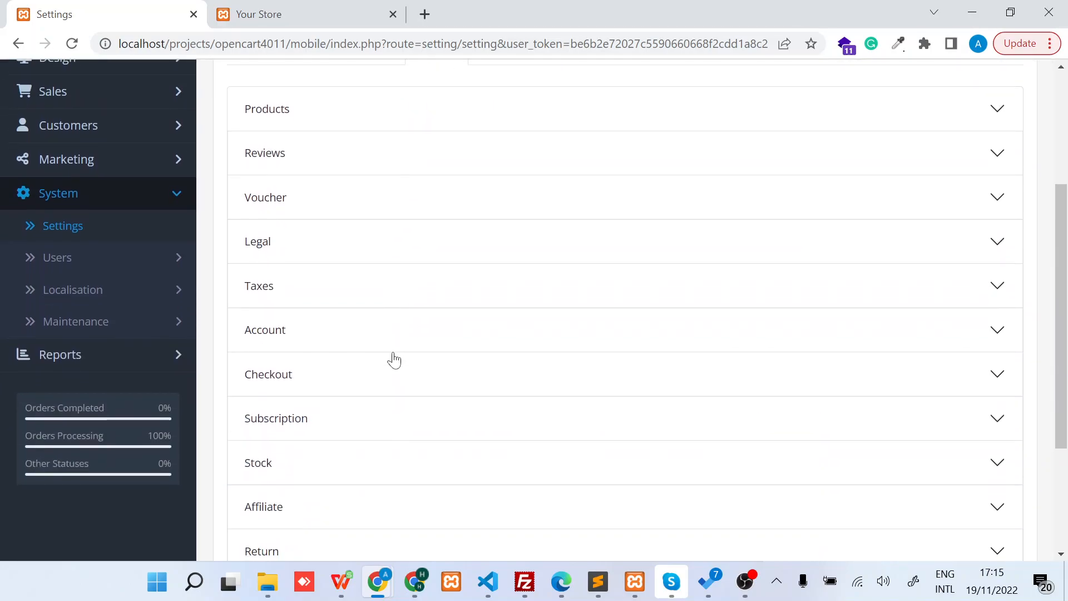
pyautogui.moveTo(369, 339)
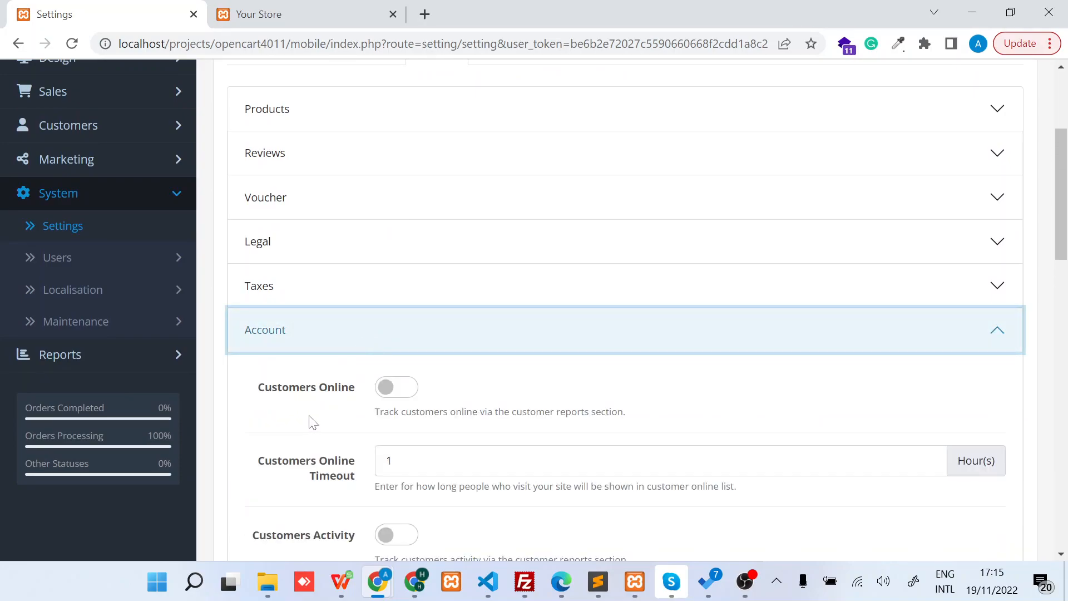
pyautogui.scroll(-3)
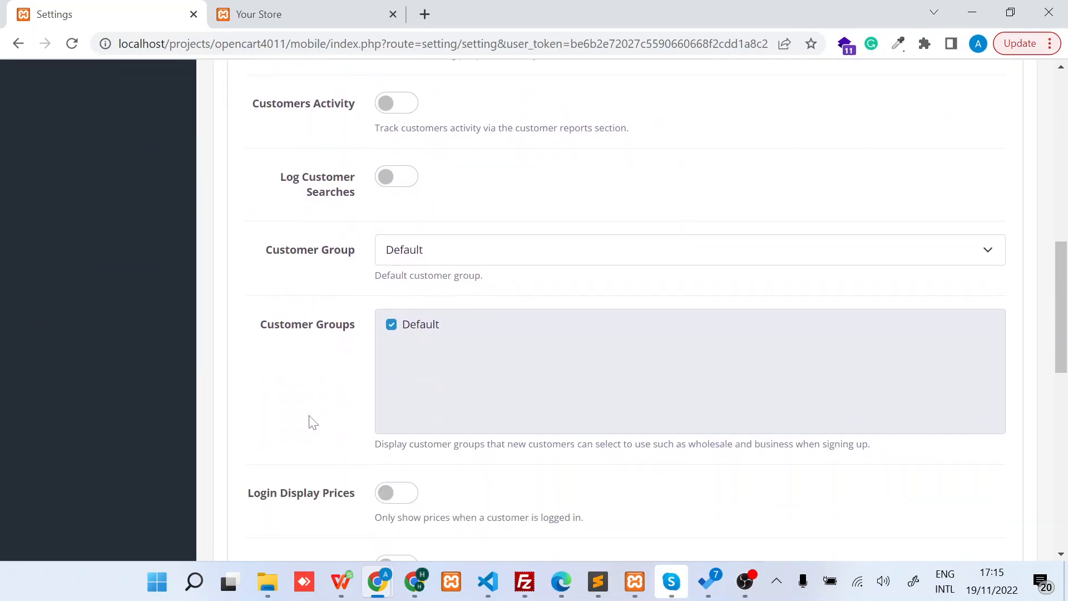
pyautogui.scroll(-3)
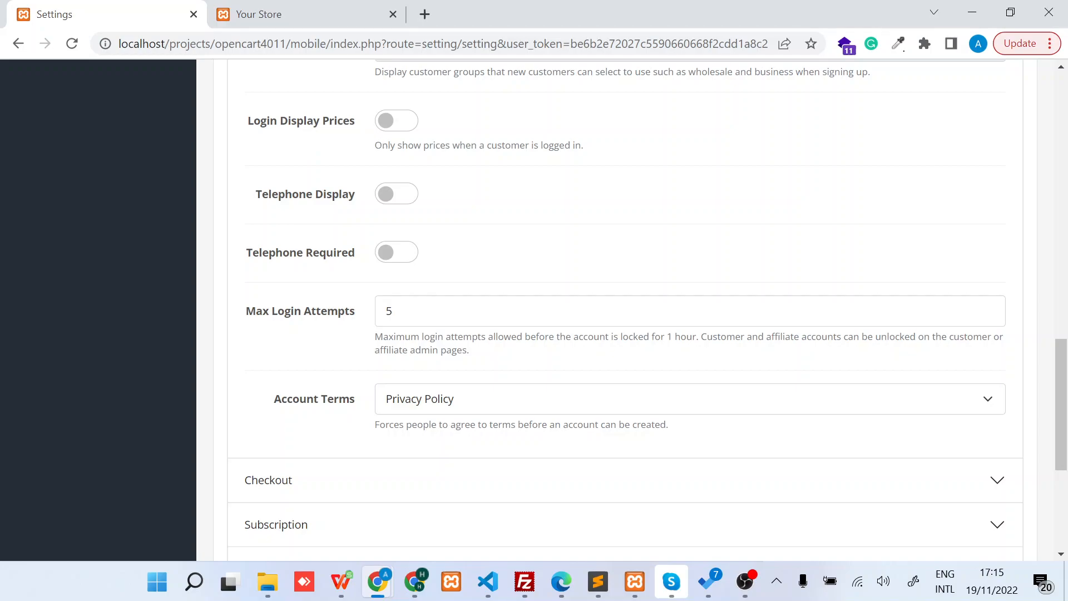
pyautogui.tripleClick(479, 144)
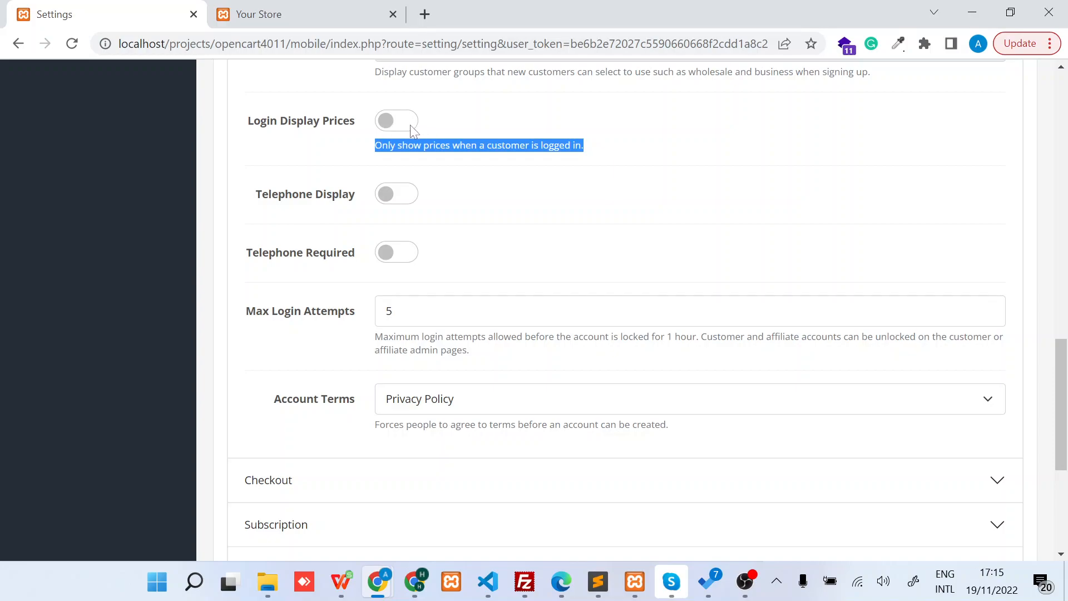
pyautogui.moveTo(315, 114)
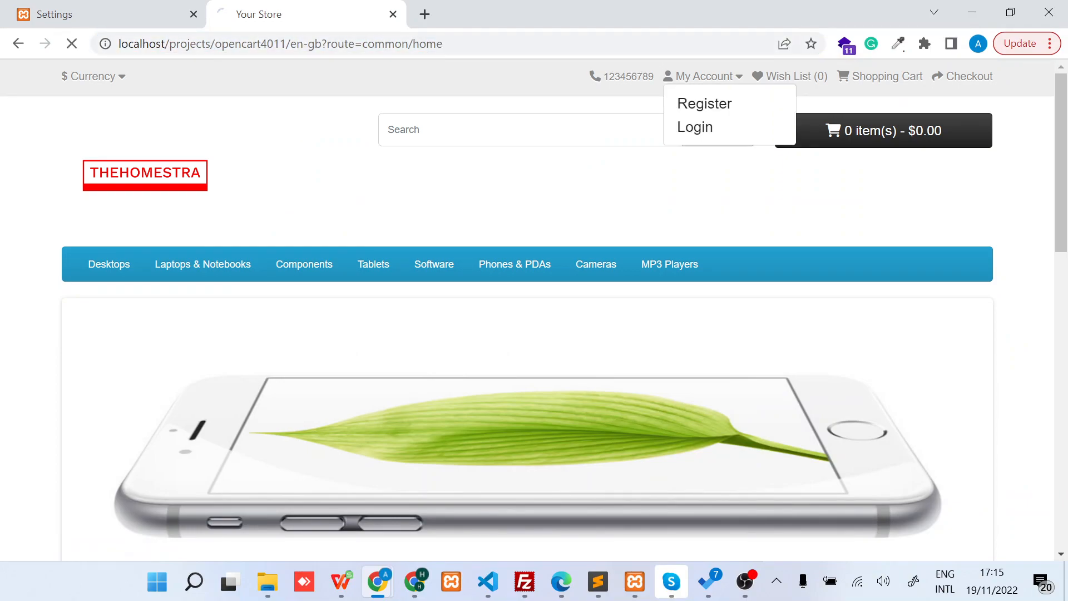
# - Scroll the storefront home page to the Featured products, where prices like $98.00 still show when logged out
pyautogui.scroll(-3)
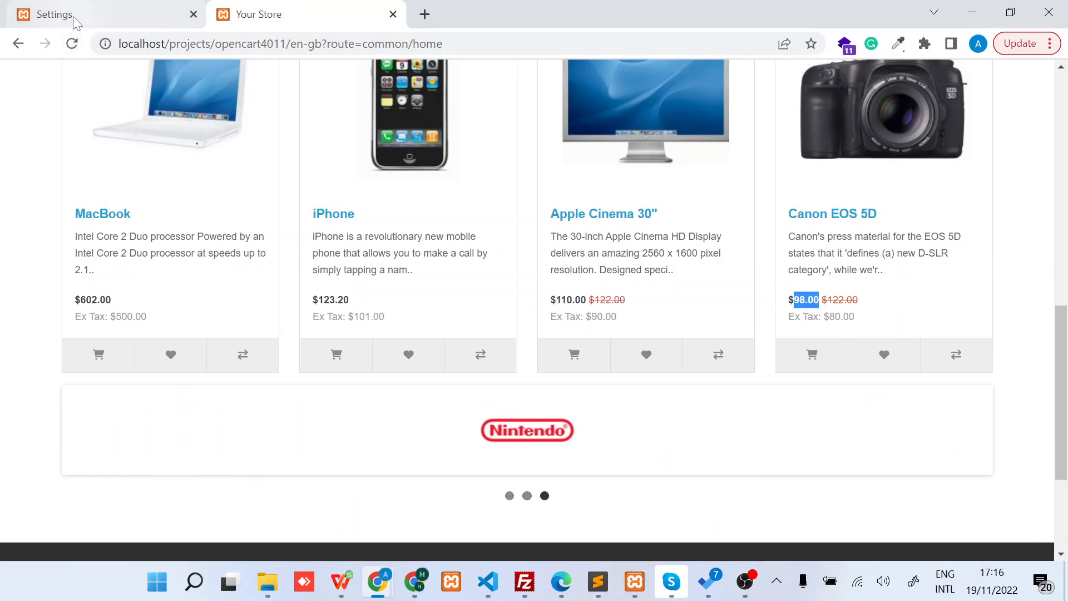
# - Back in the store settings, switch Login Display Prices on and save
pyautogui.click(54, 13)
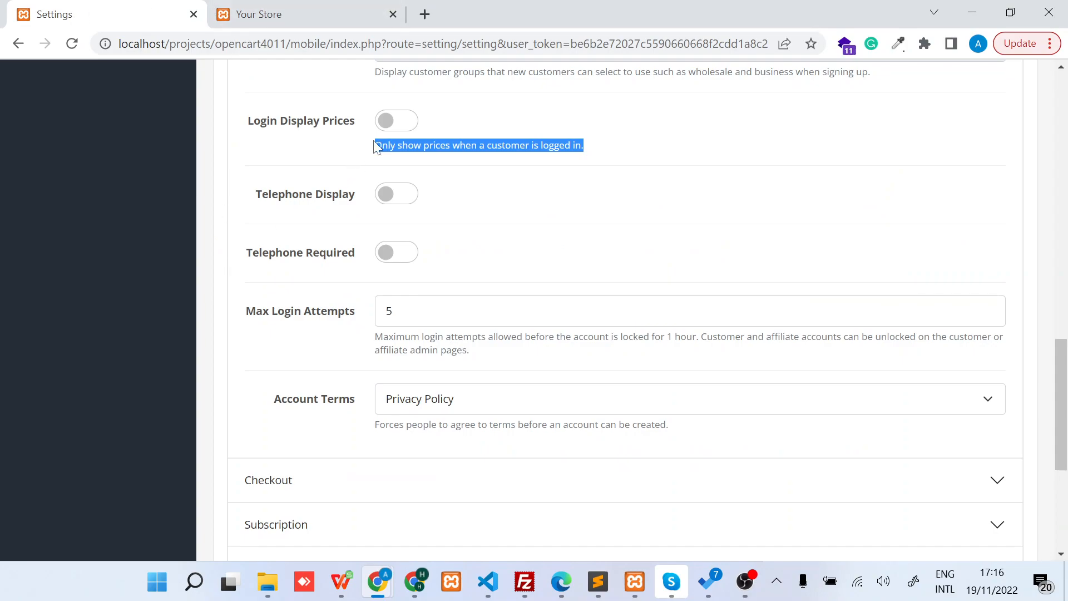
pyautogui.click(396, 120)
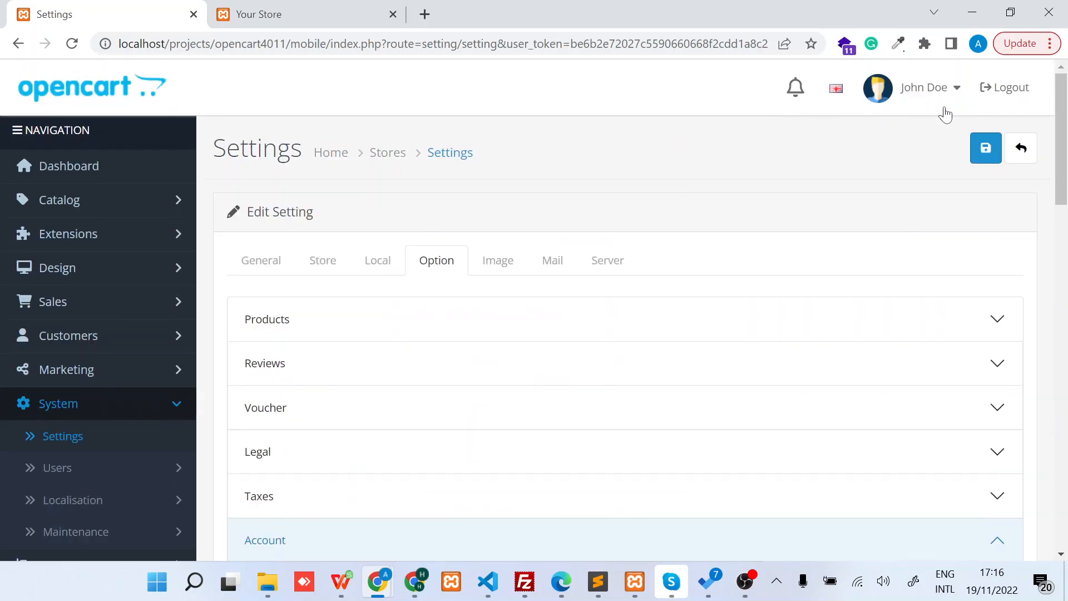
pyautogui.click(985, 148)
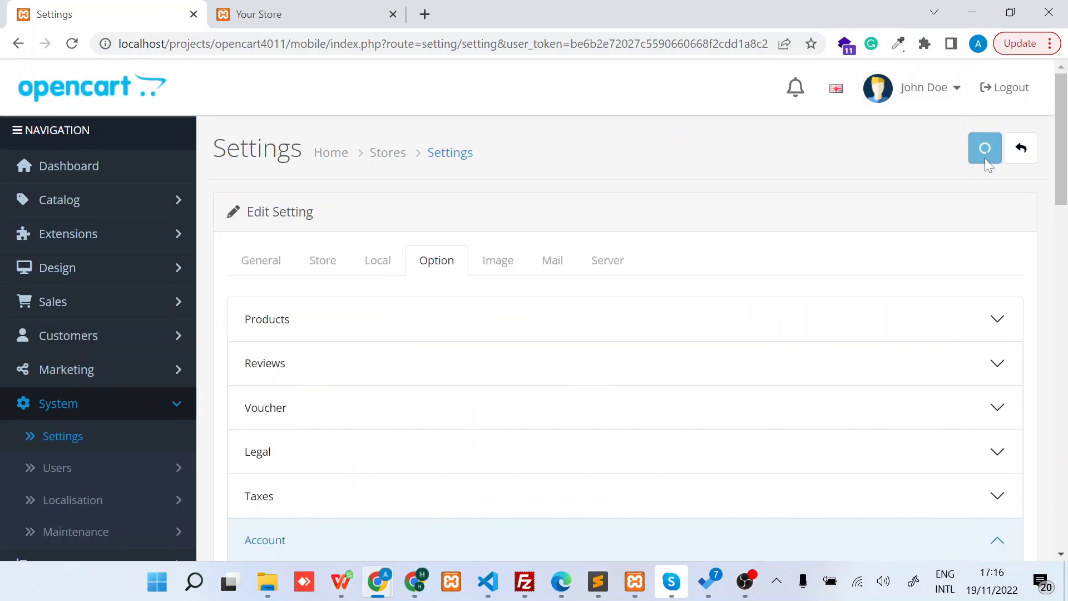
pyautogui.click(985, 148)
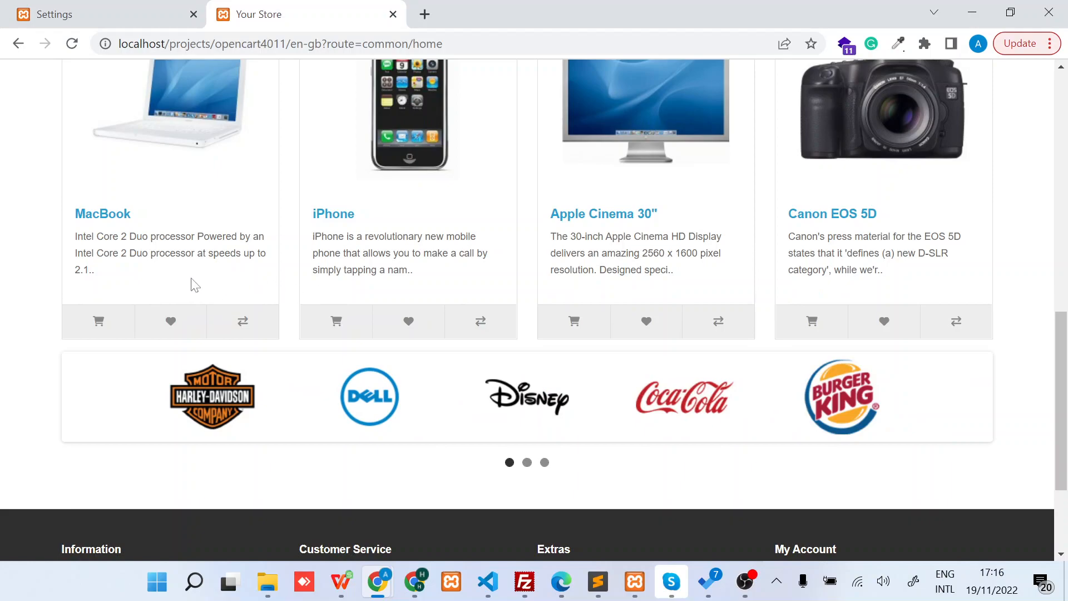
pyautogui.moveTo(296, 286)
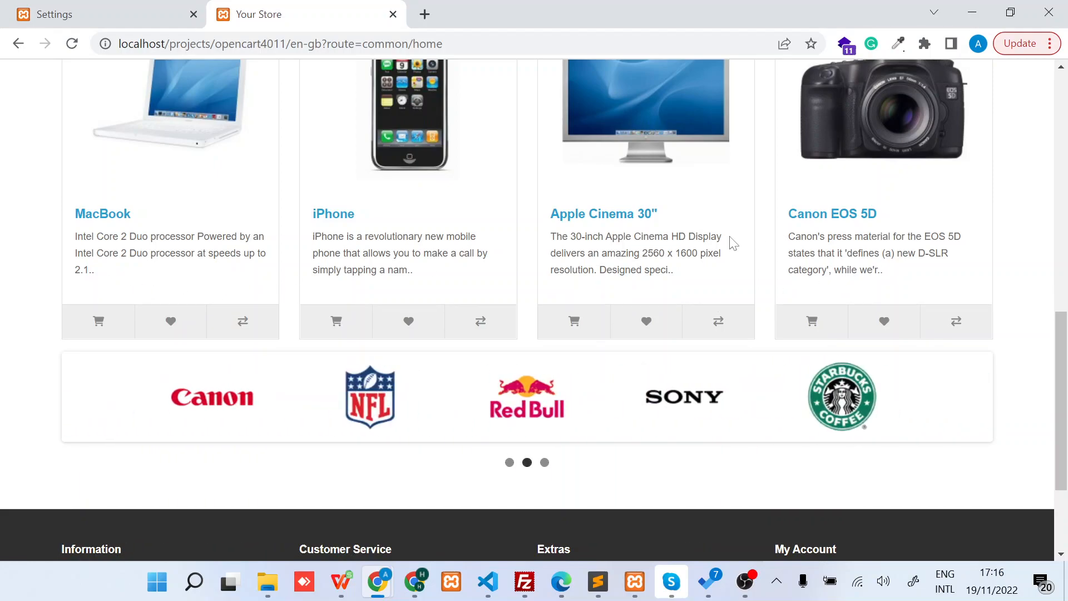
pyautogui.moveTo(333, 214)
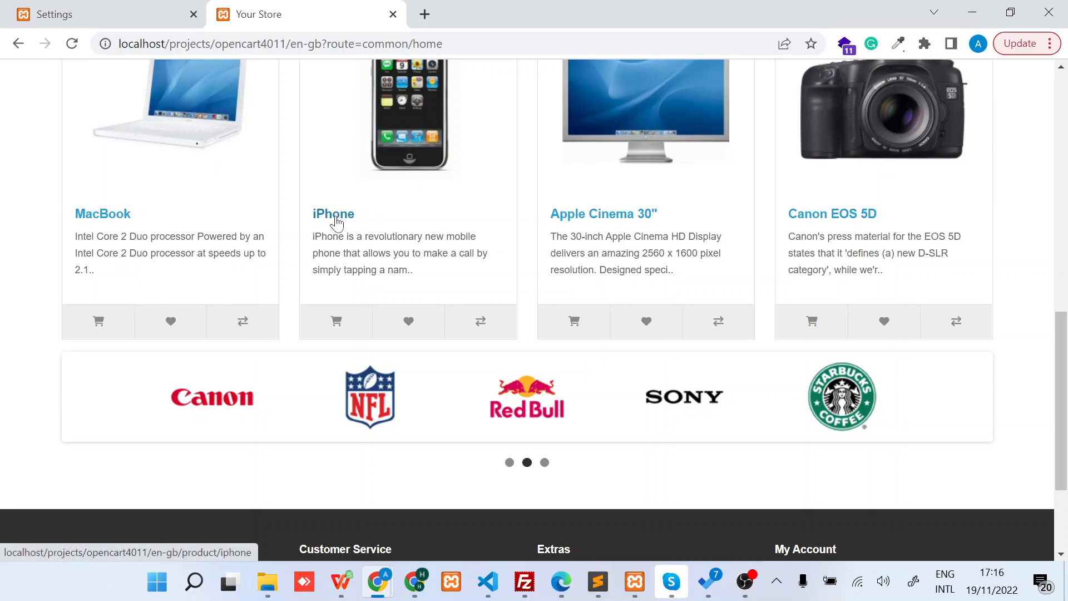
# - Open the iPhone product page and scroll it, confirming no price appears for the logged-out visitor
pyautogui.click(333, 214)
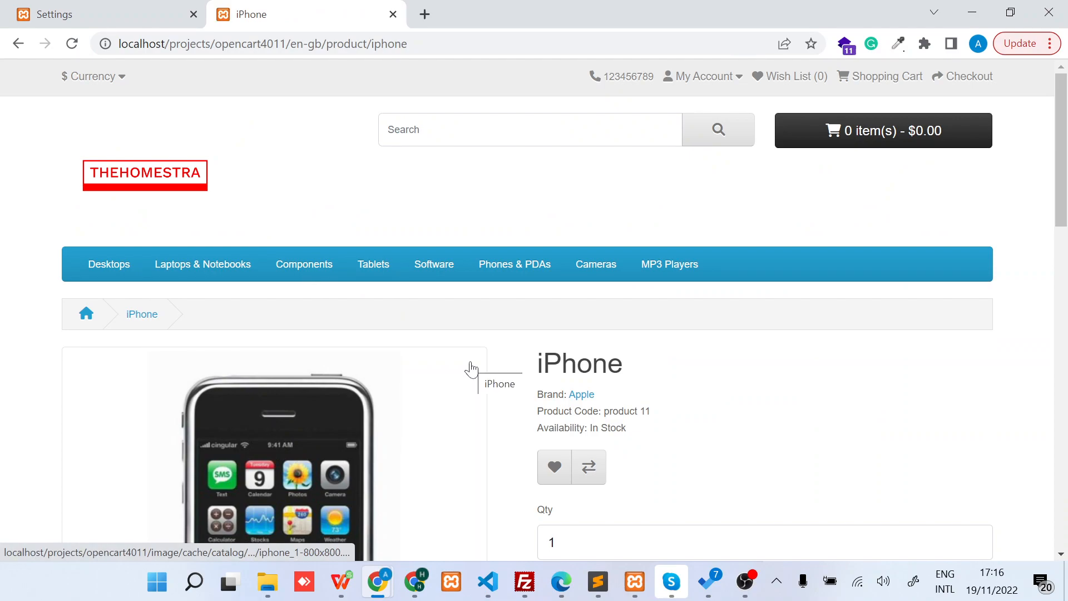
pyautogui.scroll(-3)
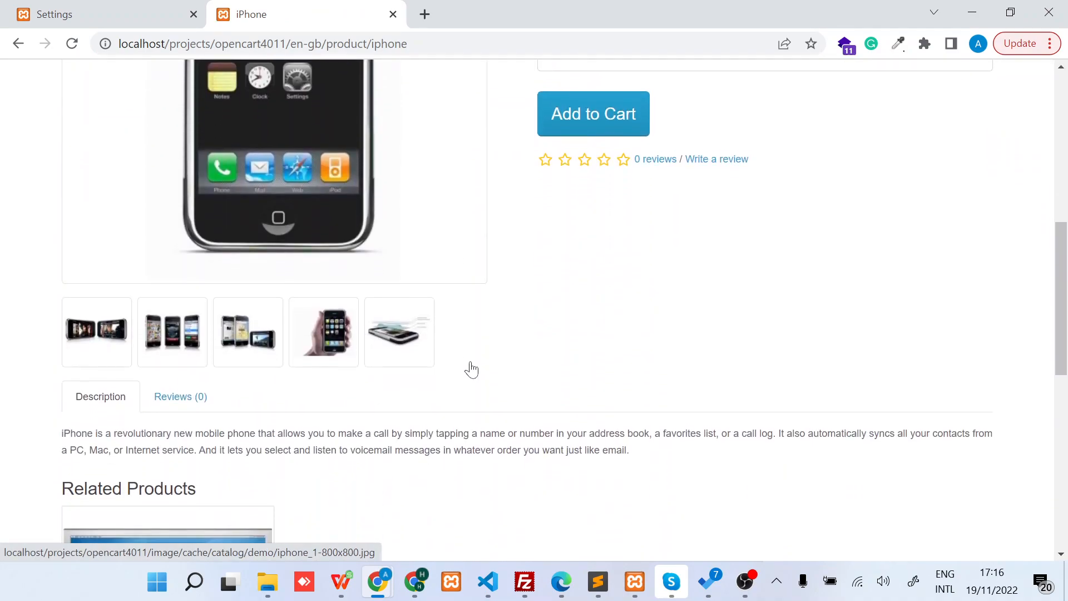
pyautogui.scroll(-3)
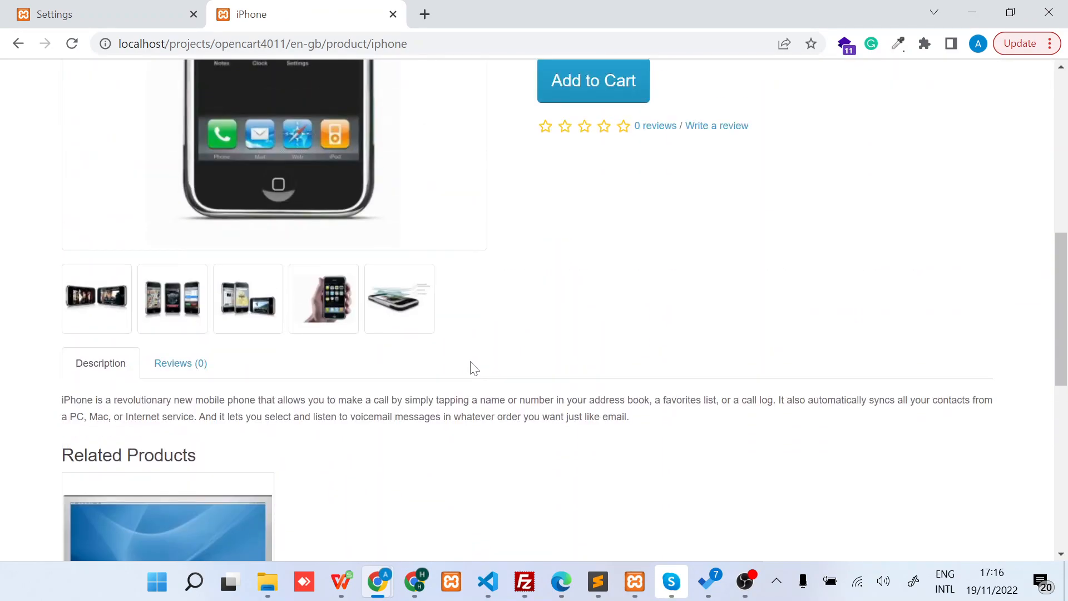
pyautogui.scroll(3)
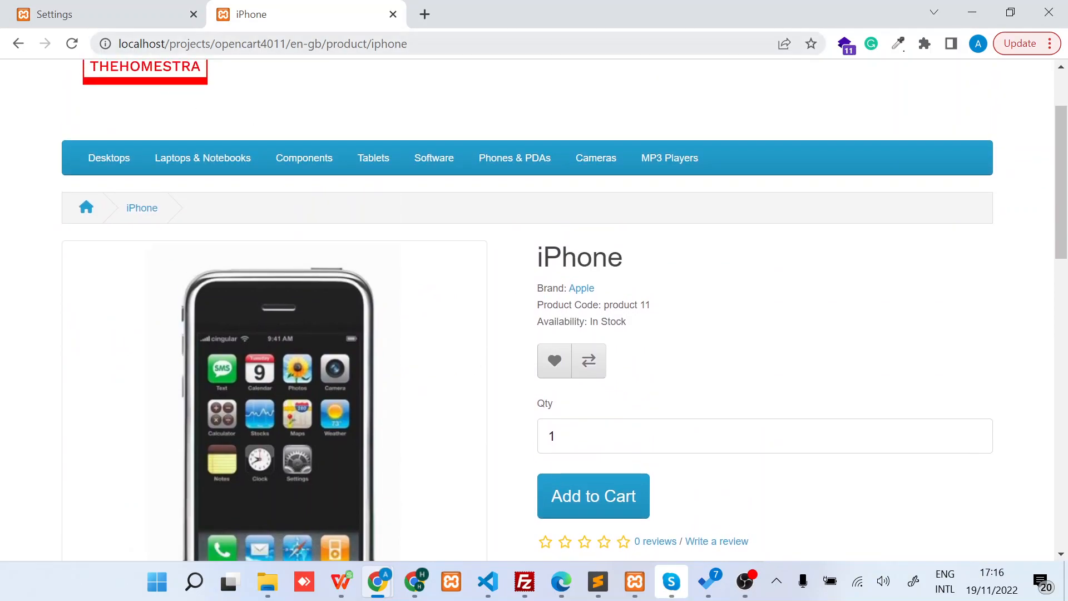
# - From the admin Customers list, log into the storefront as the existing customer and highlight the MacBook price $602.00
pyautogui.click(103, 14)
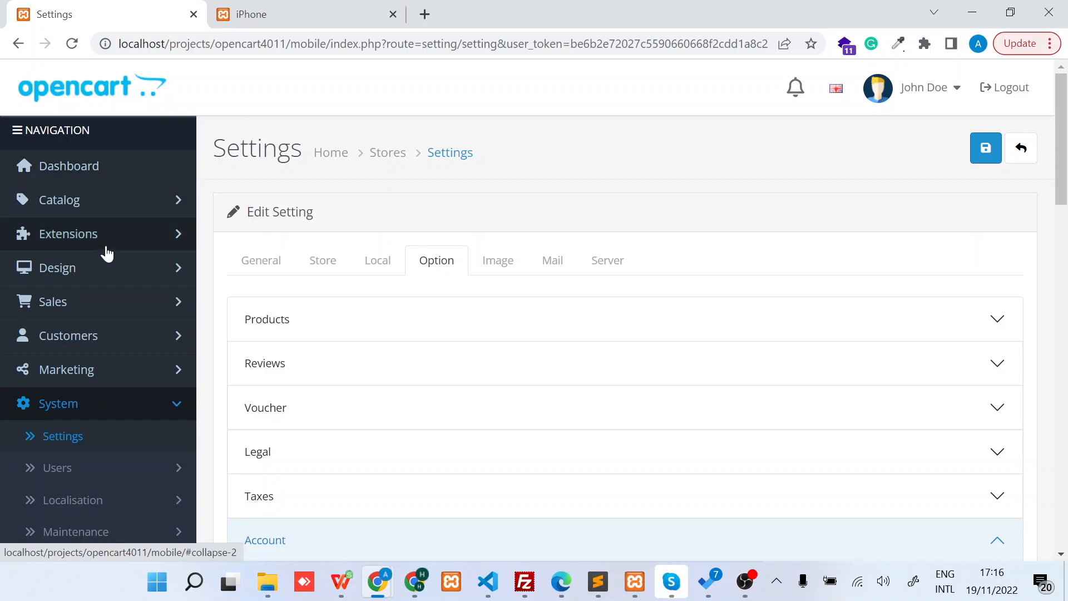
pyautogui.moveTo(114, 331)
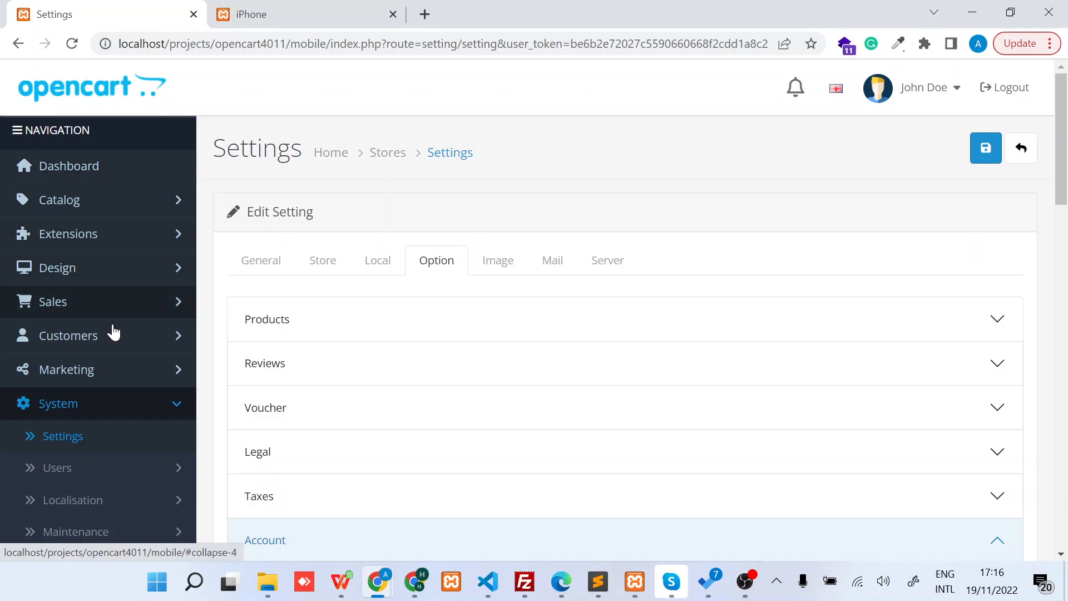
pyautogui.click(69, 335)
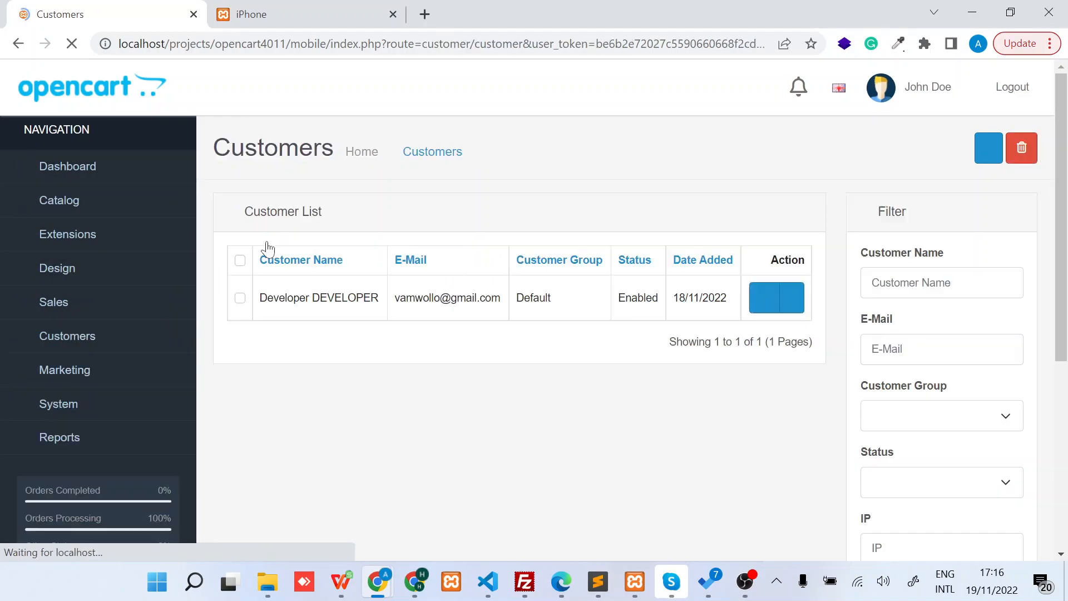
pyautogui.click(792, 298)
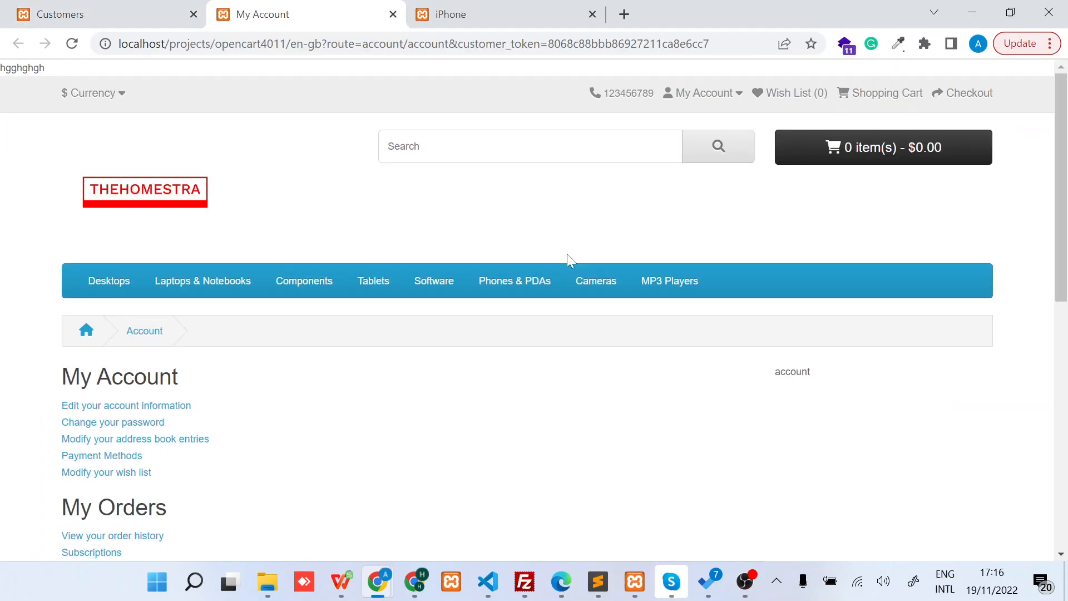
pyautogui.click(145, 191)
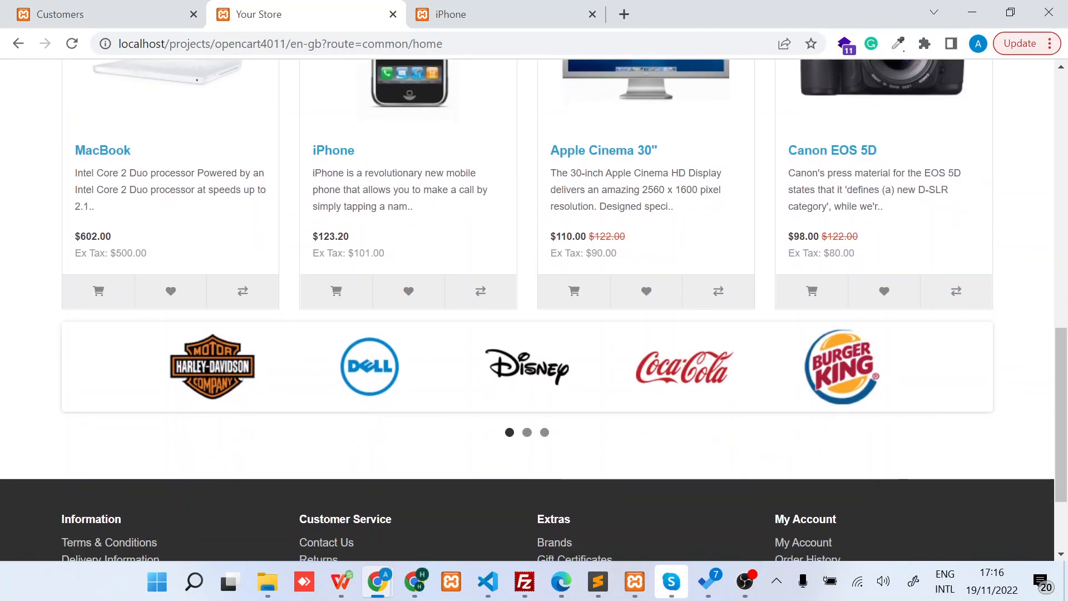
pyautogui.doubleClick(93, 236)
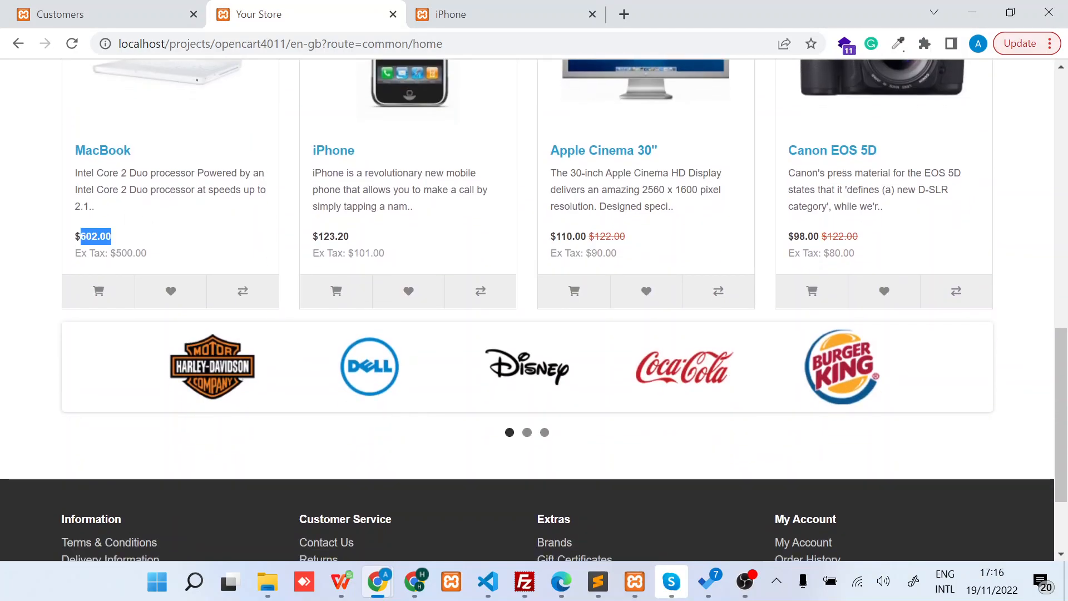